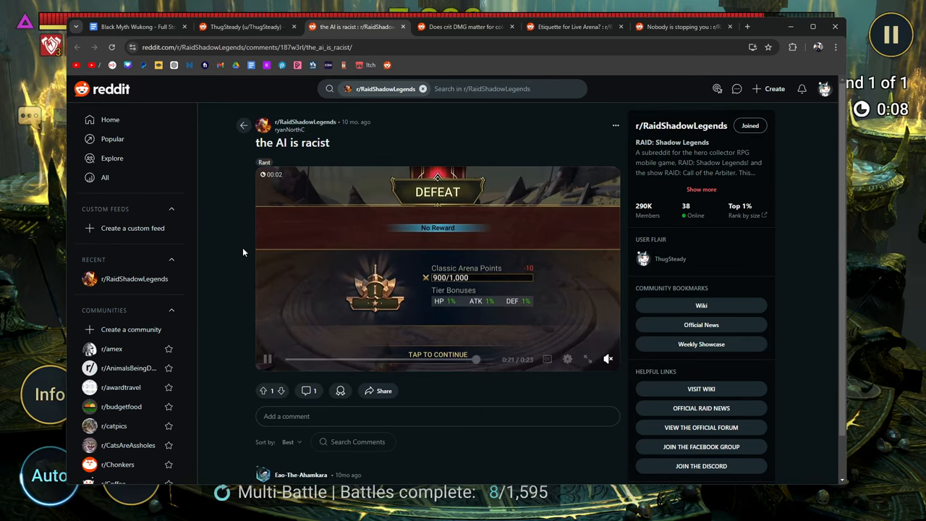
# Step: Scroll the 'Does crit DMG matter for cold hearts A3 ?' thread down to its comments
pyautogui.scroll(-3)
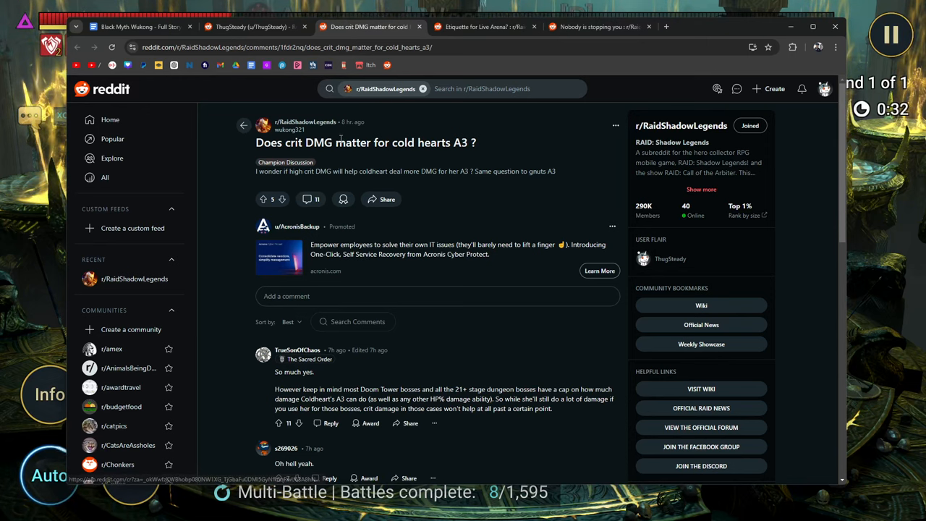
pyautogui.scroll(-3)
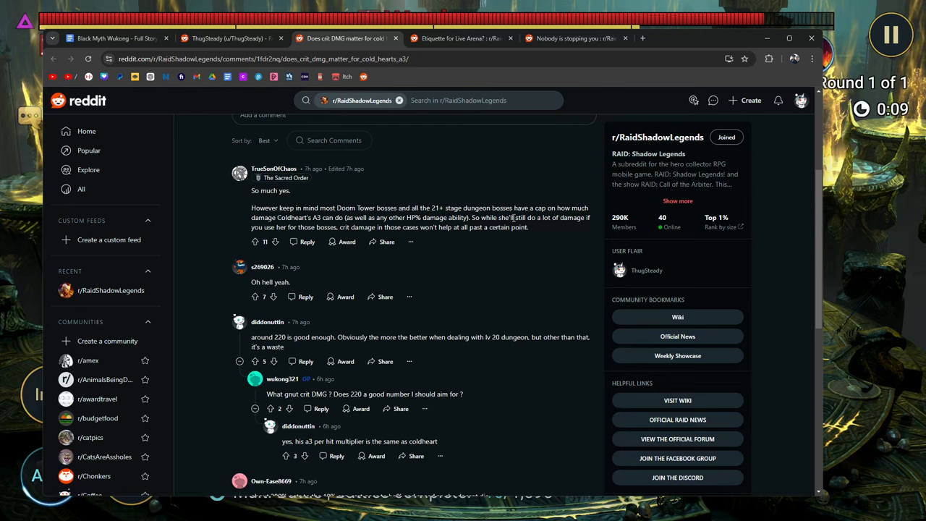
# Step: Highlight 'at all past a certain point' and continue down through the replies toward the 200% figure
pyautogui.moveTo(470, 227); pyautogui.dragTo(528, 227)
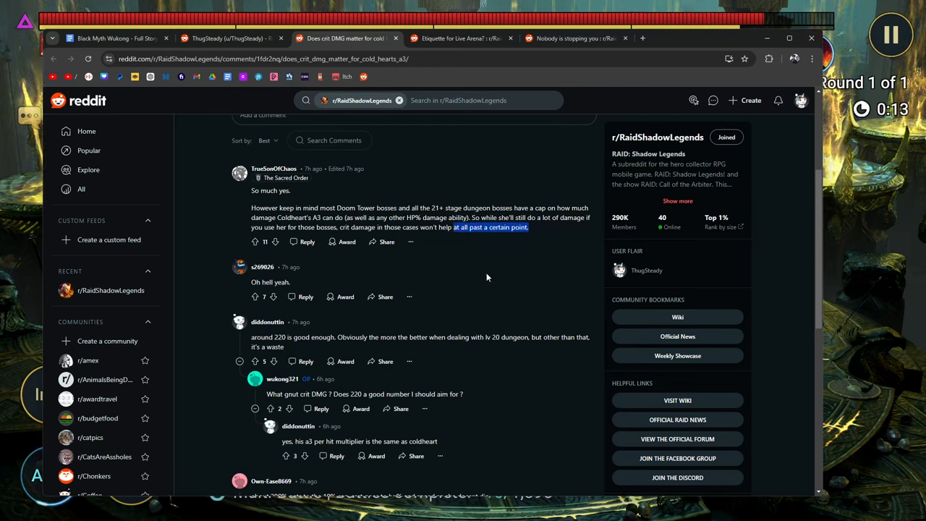
pyautogui.moveTo(522, 278)
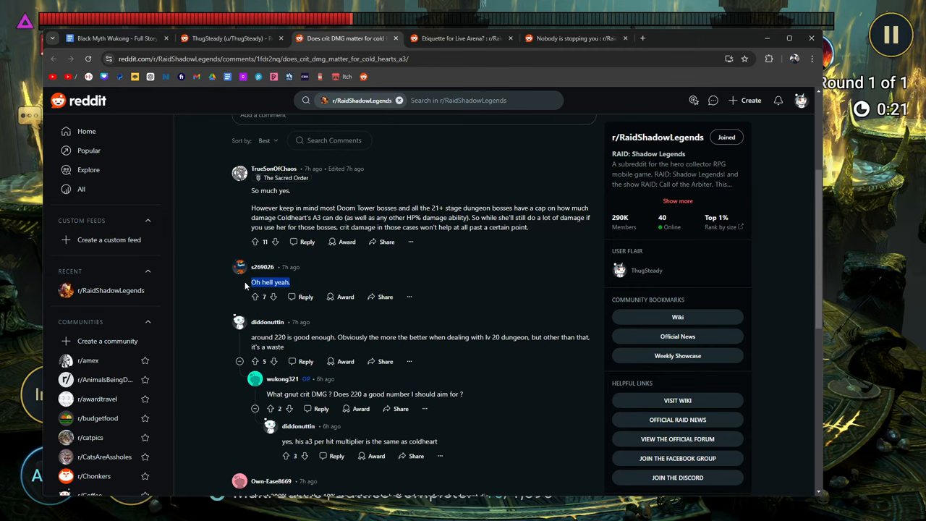
pyautogui.scroll(-3)
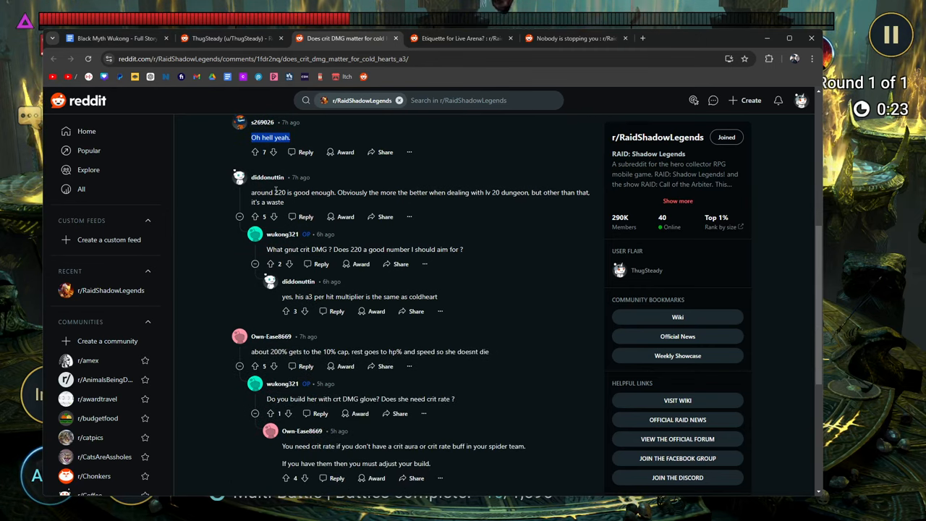
pyautogui.moveTo(385, 192)
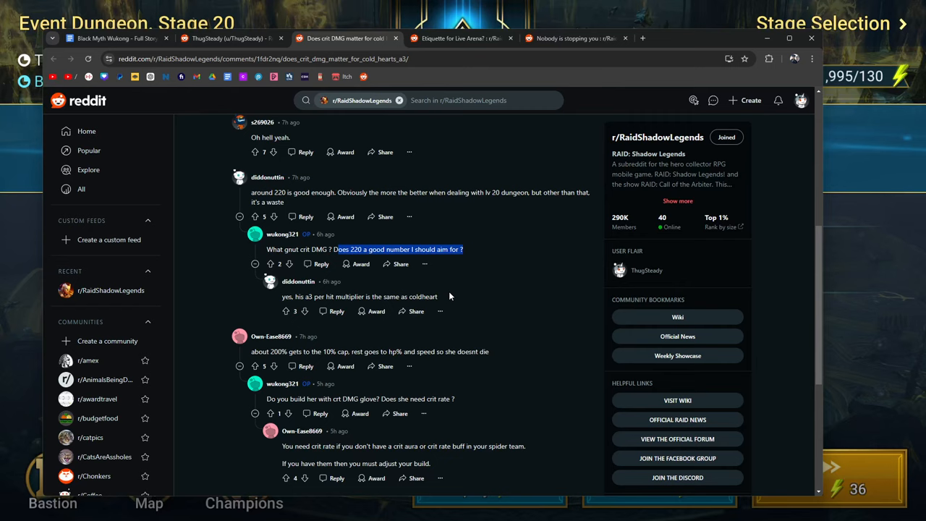
pyautogui.scroll(-3)
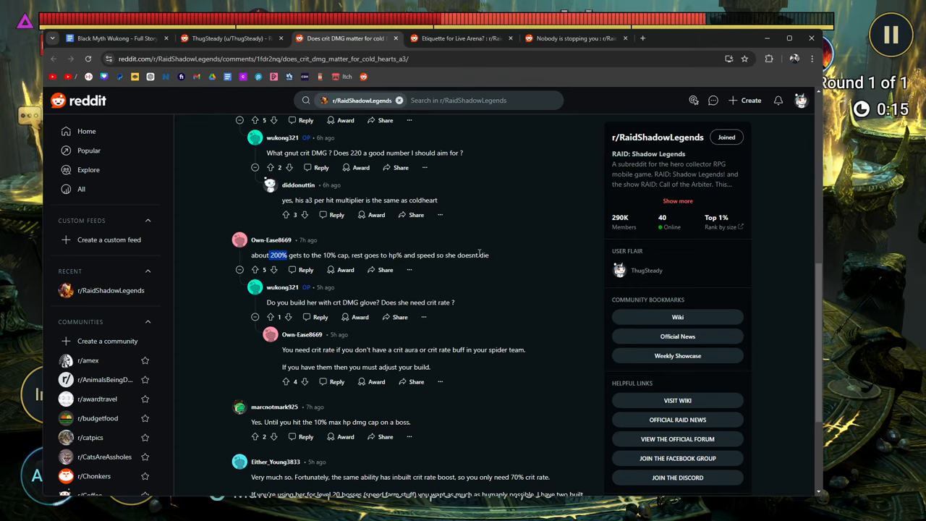
pyautogui.scroll(-3)
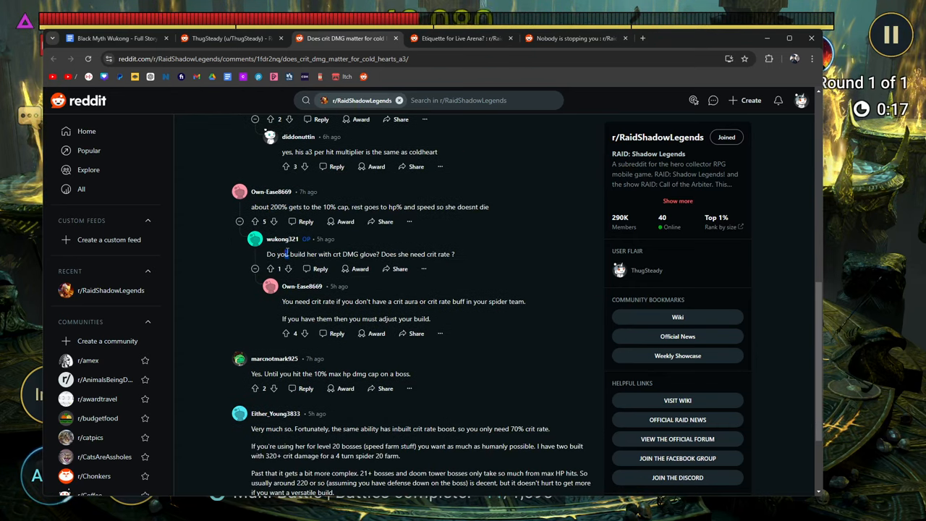
pyautogui.moveTo(287, 254); pyautogui.dragTo(387, 254)
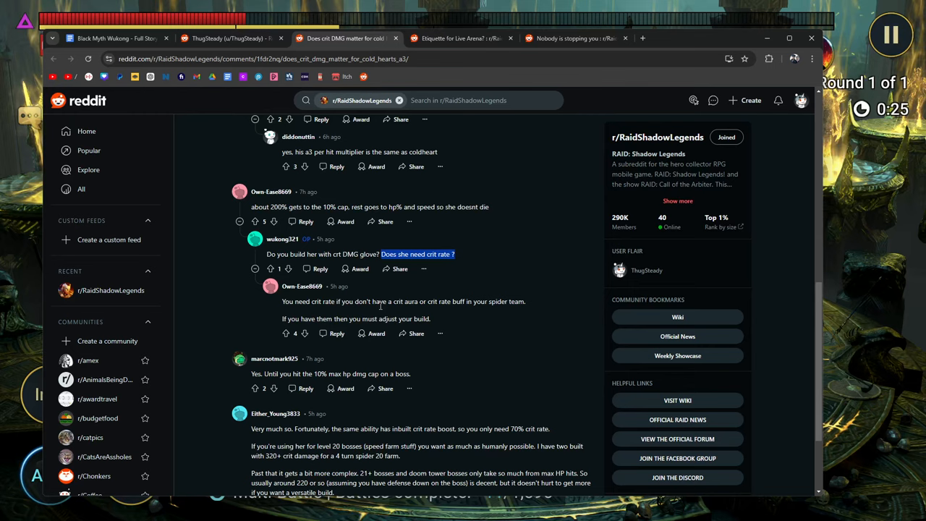
pyautogui.scroll(-3)
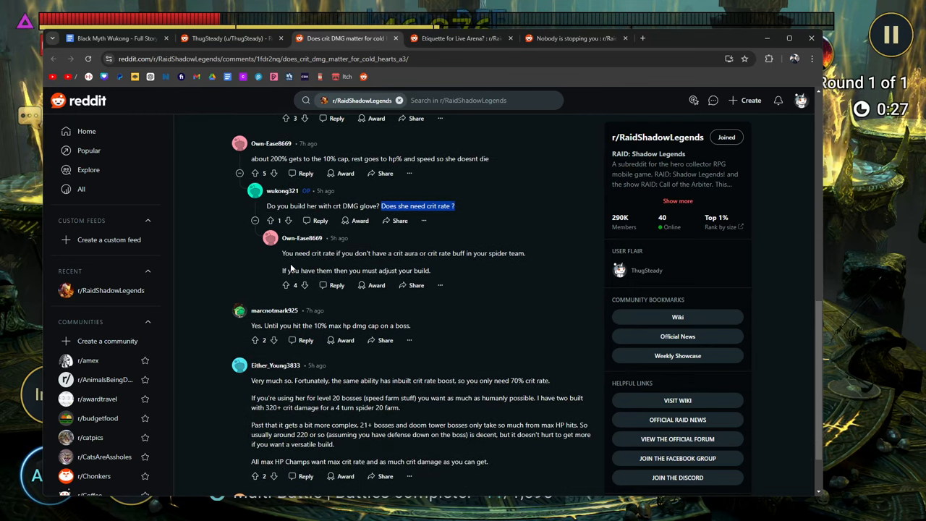
pyautogui.moveTo(446, 262)
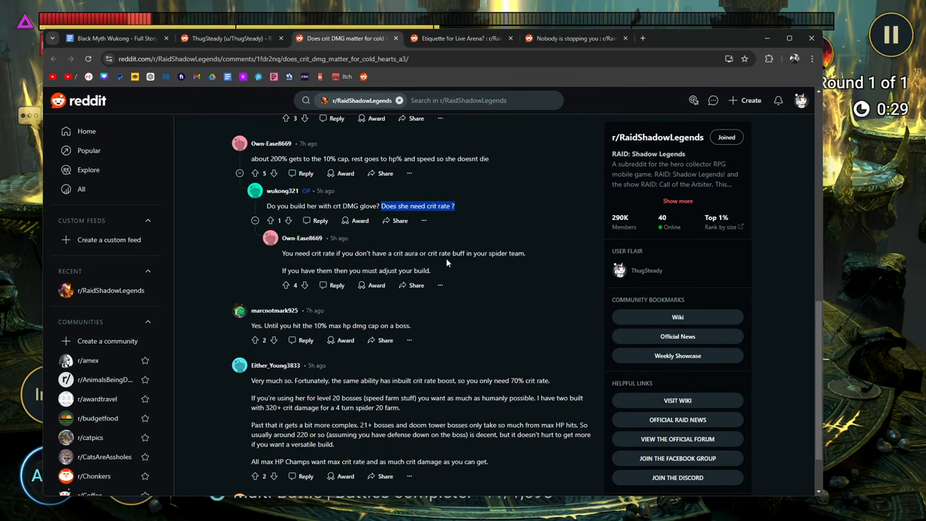
pyautogui.moveTo(540, 257)
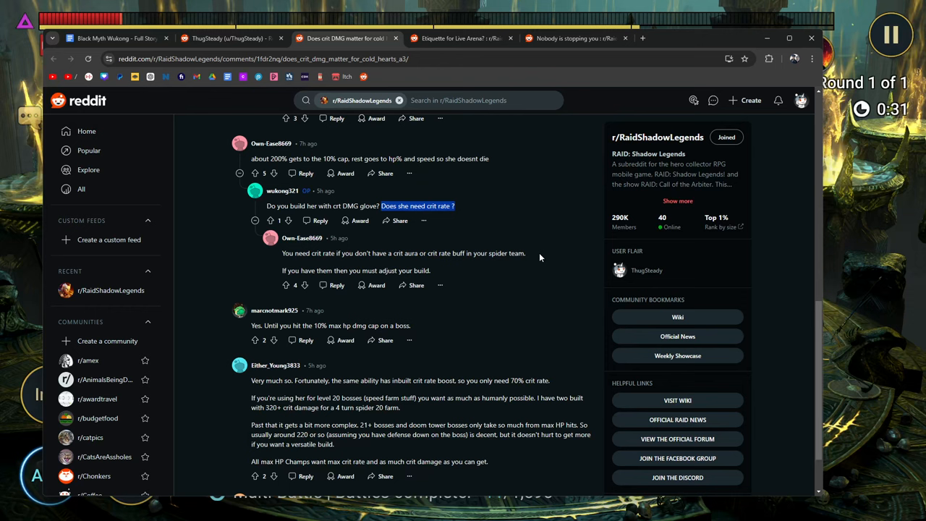
pyautogui.moveTo(443, 266)
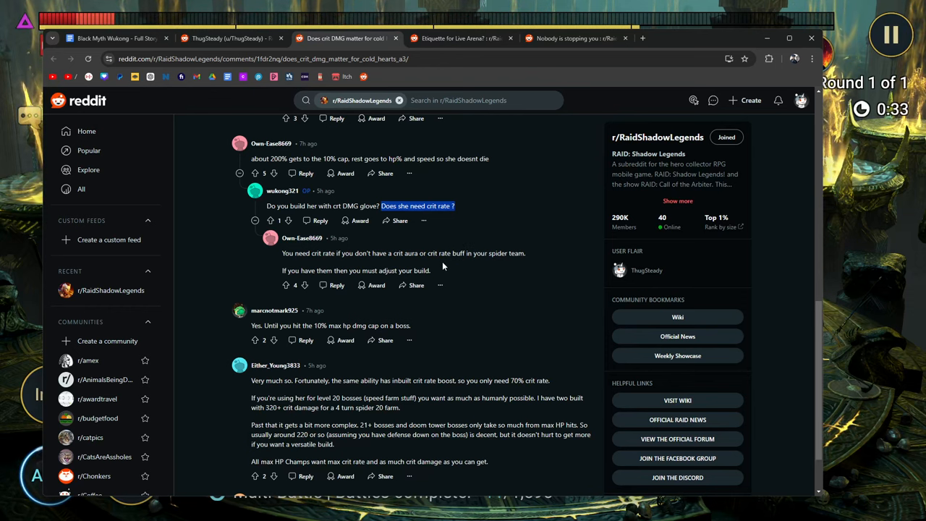
pyautogui.scroll(3)
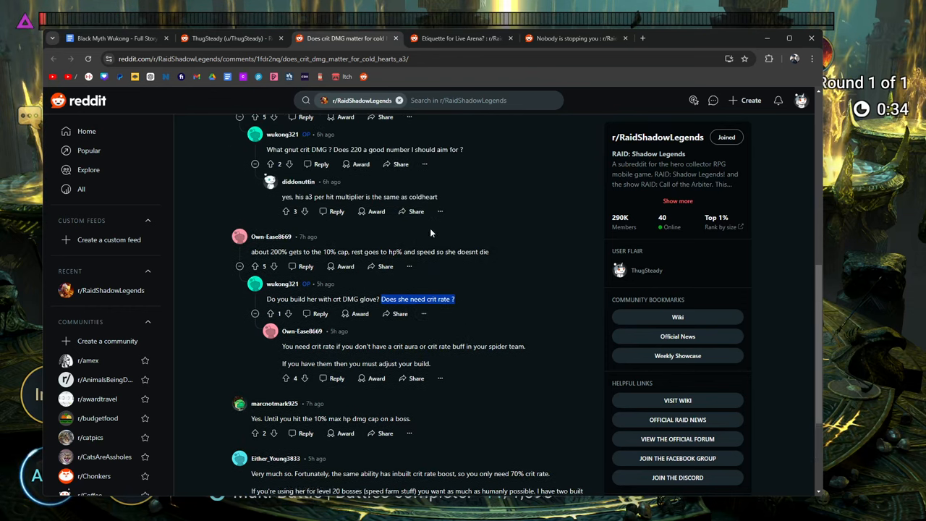
pyautogui.scroll(-3)
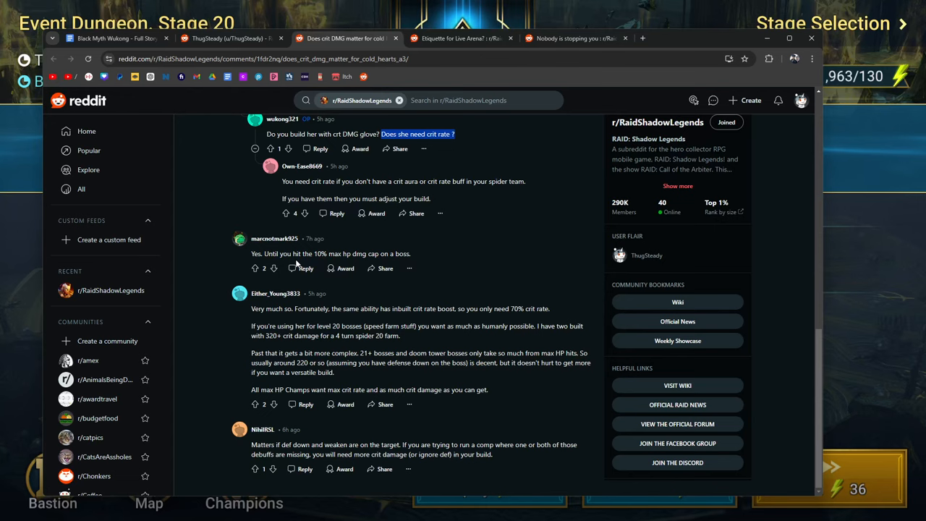
pyautogui.moveTo(429, 262)
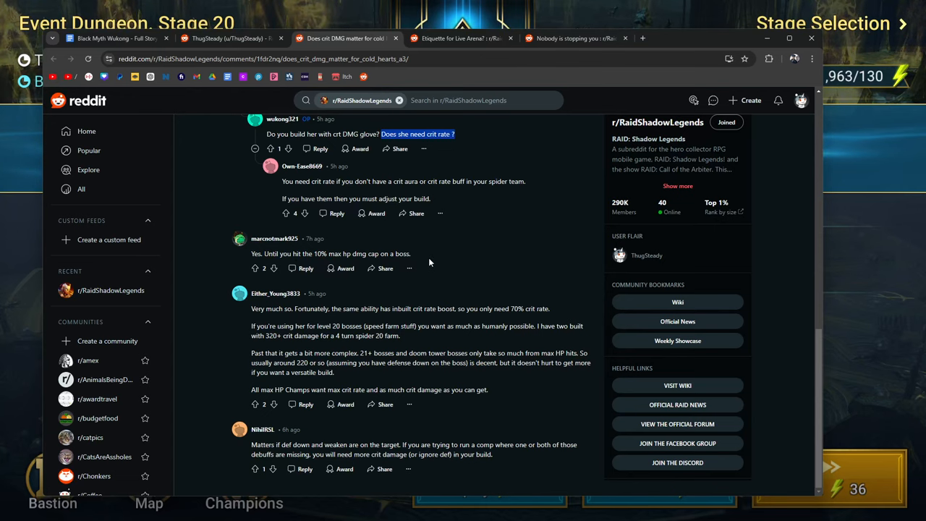
pyautogui.moveTo(257, 316)
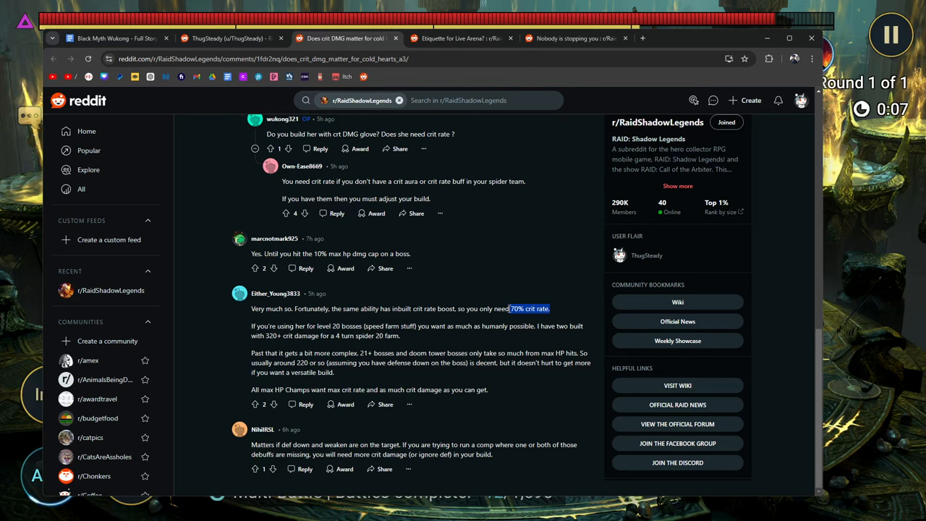
pyautogui.moveTo(557, 309)
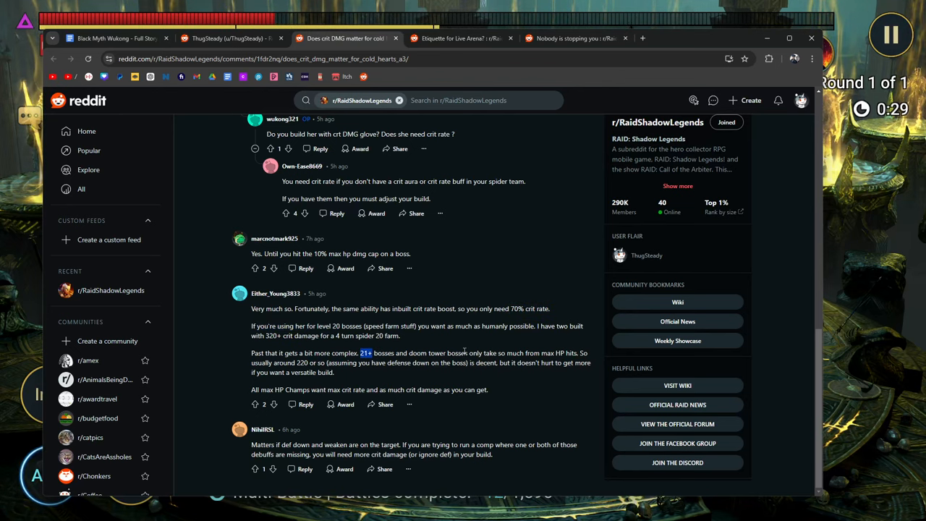
pyautogui.moveTo(509, 347)
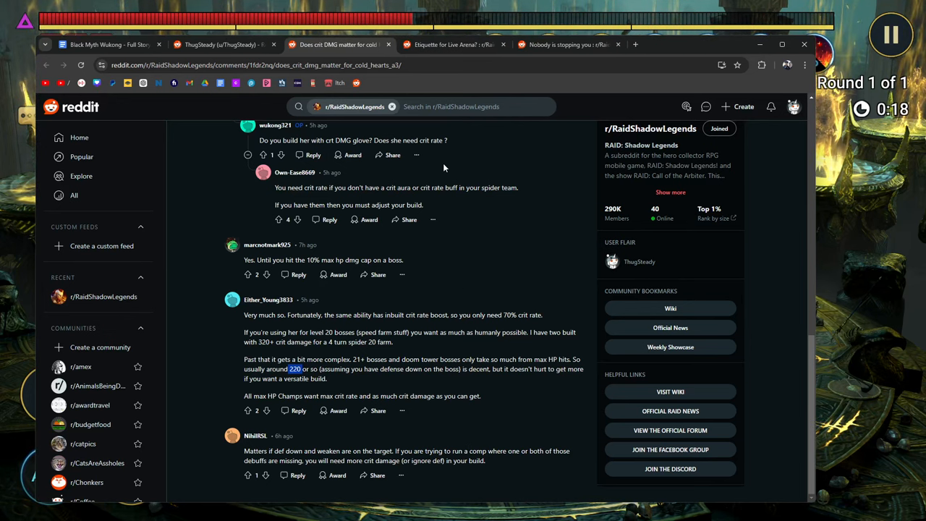
pyautogui.click(337, 44)
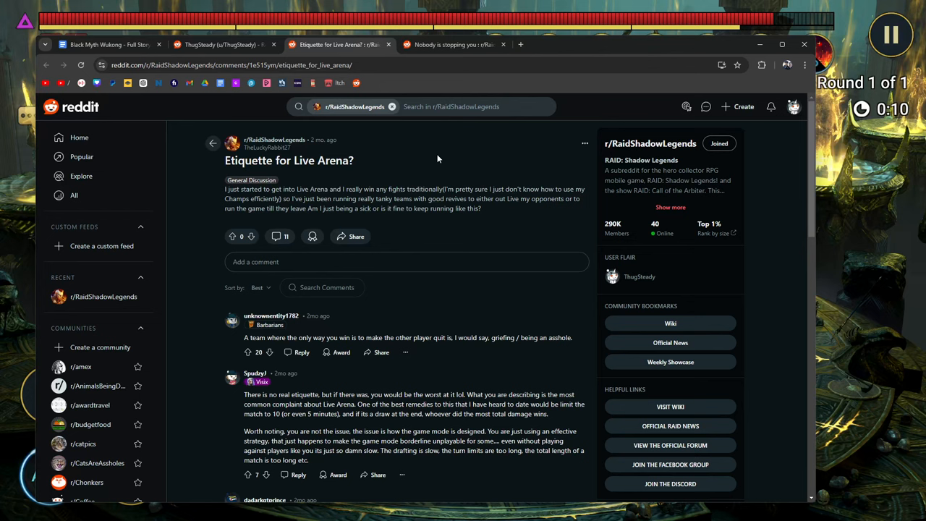
pyautogui.moveTo(446, 151)
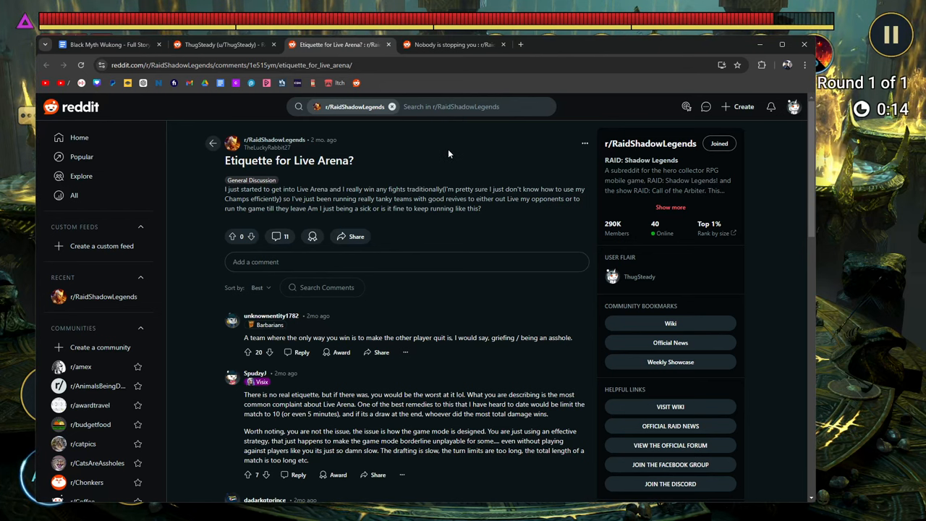
pyautogui.moveTo(368, 170)
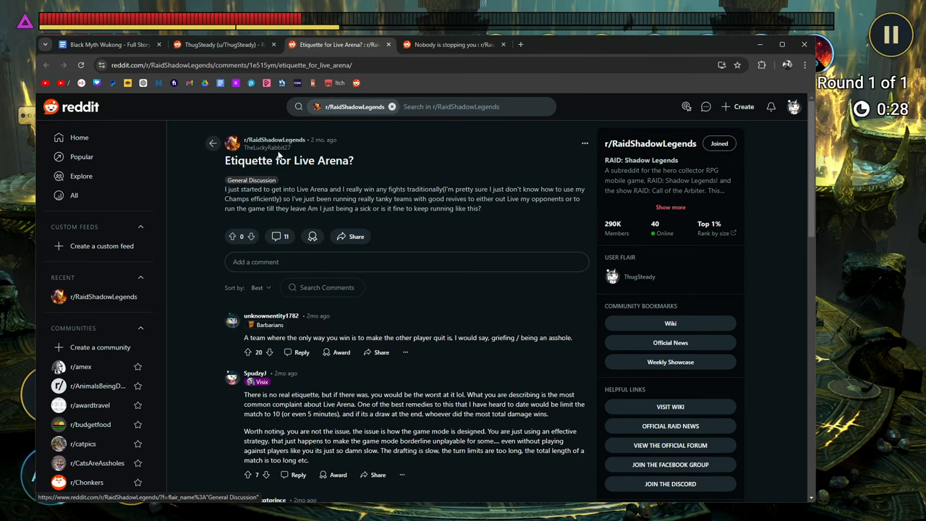
# Step: Highlight the first comment's closing words, then 'you would be the worst at it lol.' in the second
pyautogui.scroll(-3)
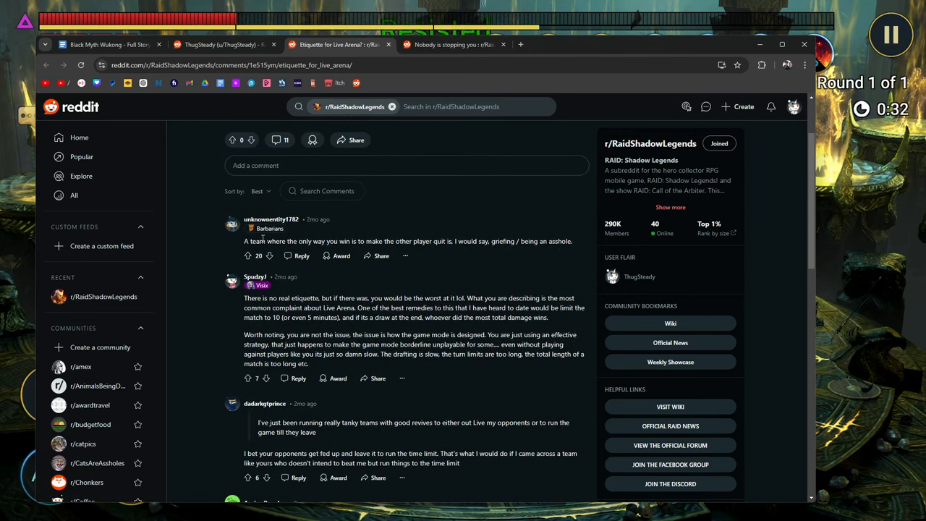
pyautogui.moveTo(337, 241); pyautogui.dragTo(414, 241)
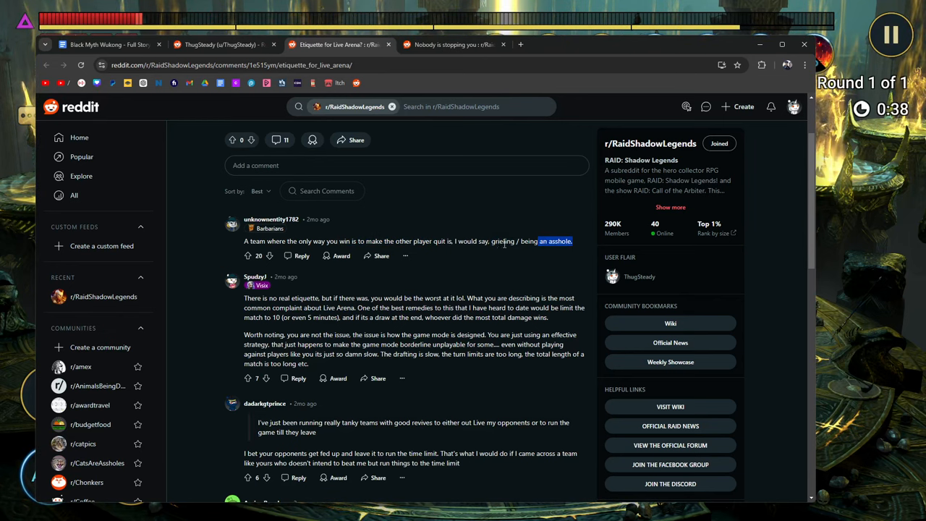
pyautogui.scroll(-3)
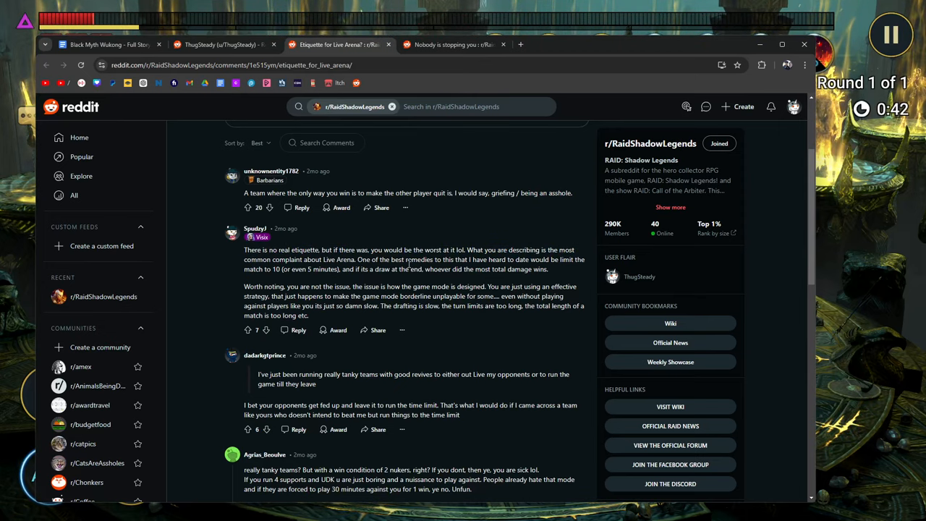
pyautogui.moveTo(371, 249); pyautogui.dragTo(466, 249)
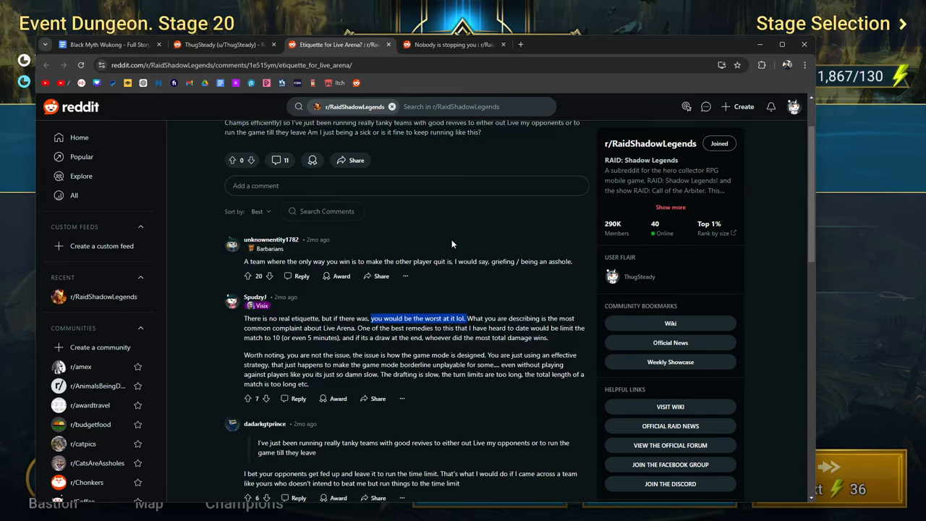
# Step: Select the second comment's paragraph from 'if there was' to 'the most total damage wins.'
pyautogui.scroll(-3)
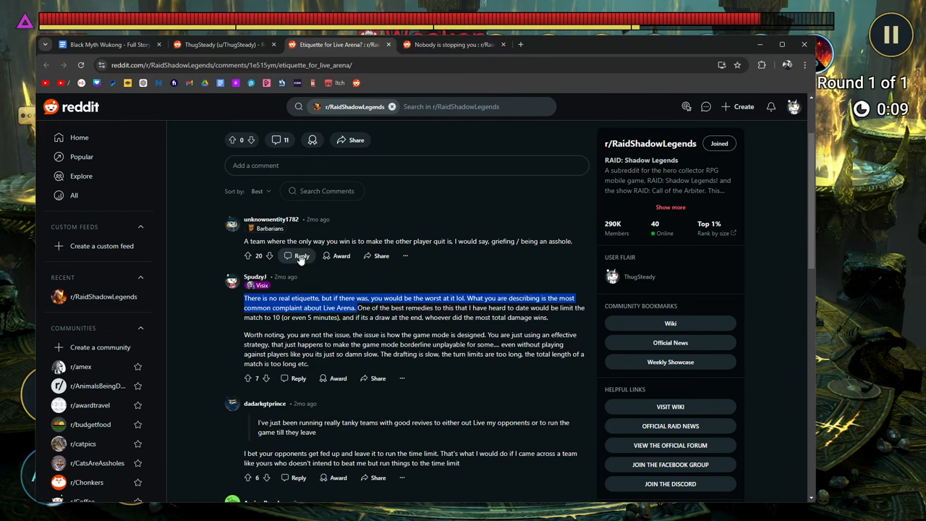
pyautogui.moveTo(409, 282)
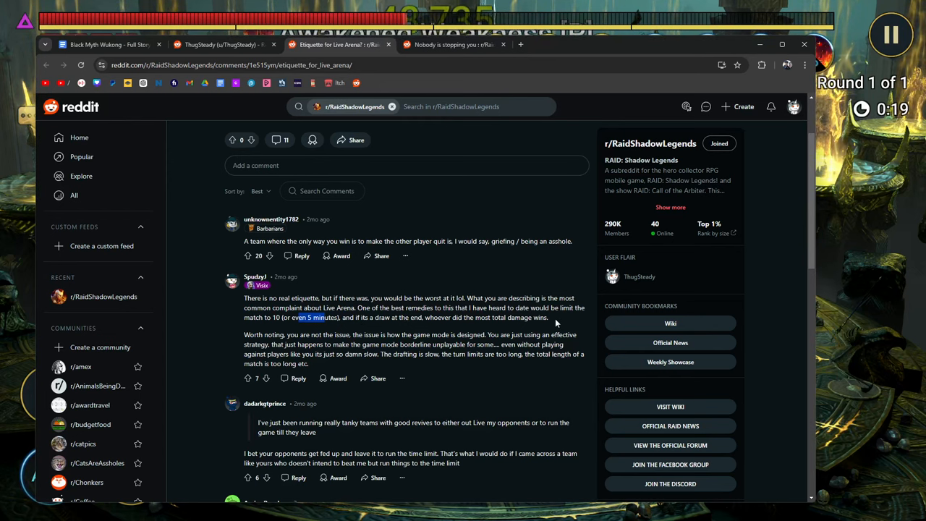
pyautogui.moveTo(357, 307); pyautogui.dragTo(549, 317)
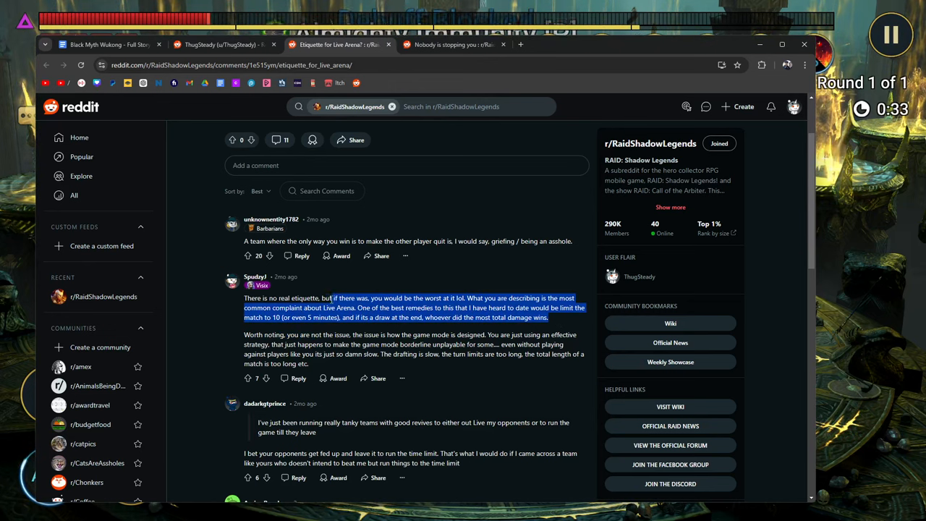
pyautogui.scroll(-3)
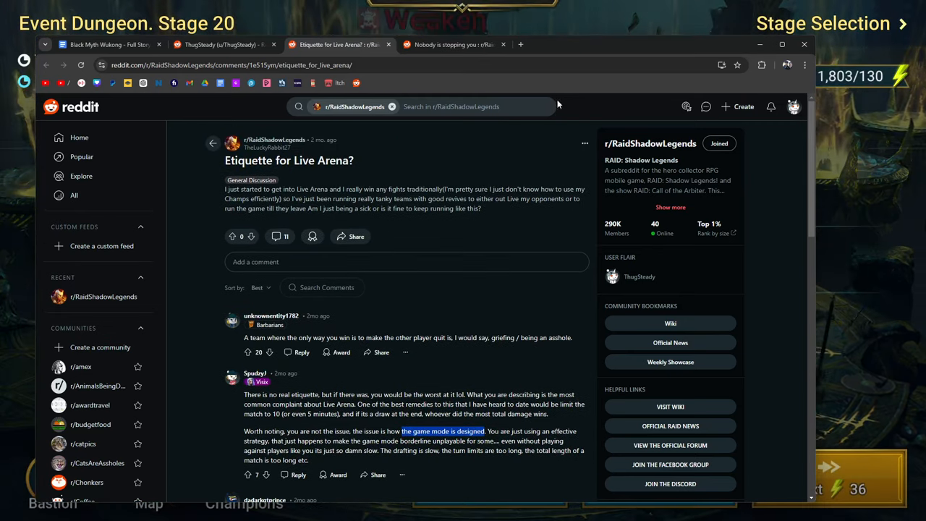
# Step: Scroll the etiquette thread down past 'match is too long etc.' to replies about tanky stall teams
pyautogui.scroll(-3)
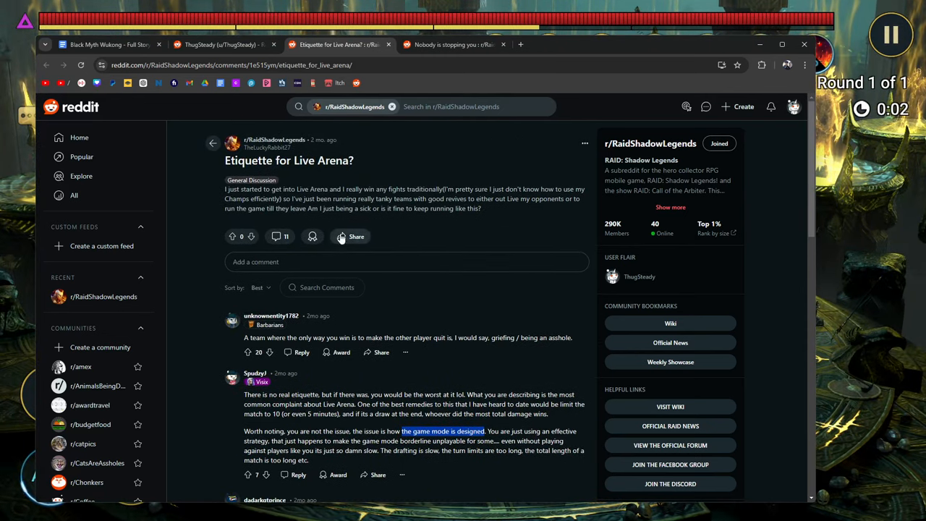
pyautogui.scroll(-3)
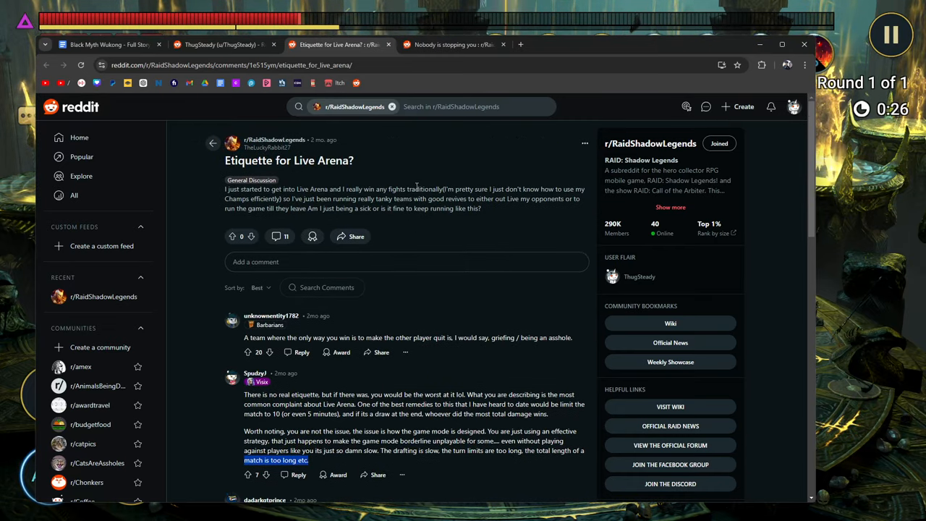
pyautogui.scroll(-3)
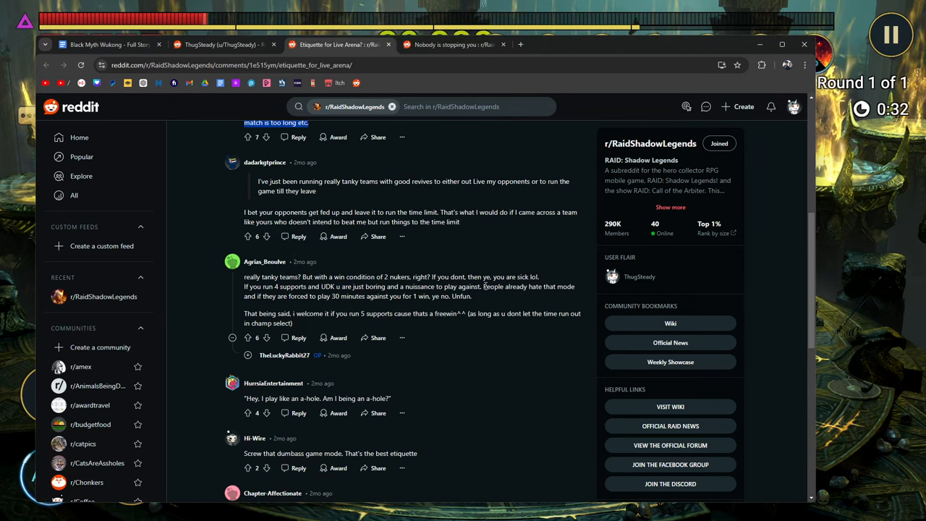
pyautogui.moveTo(360, 255)
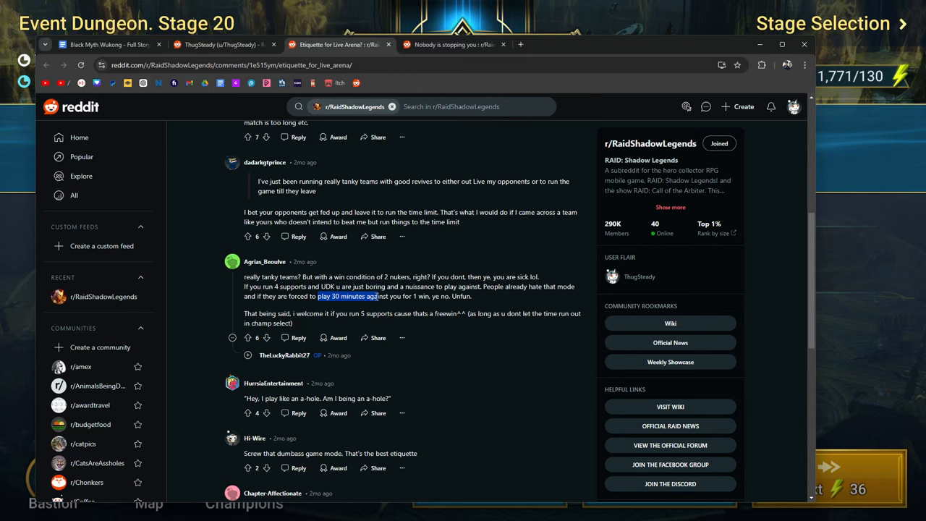
pyautogui.moveTo(421, 315)
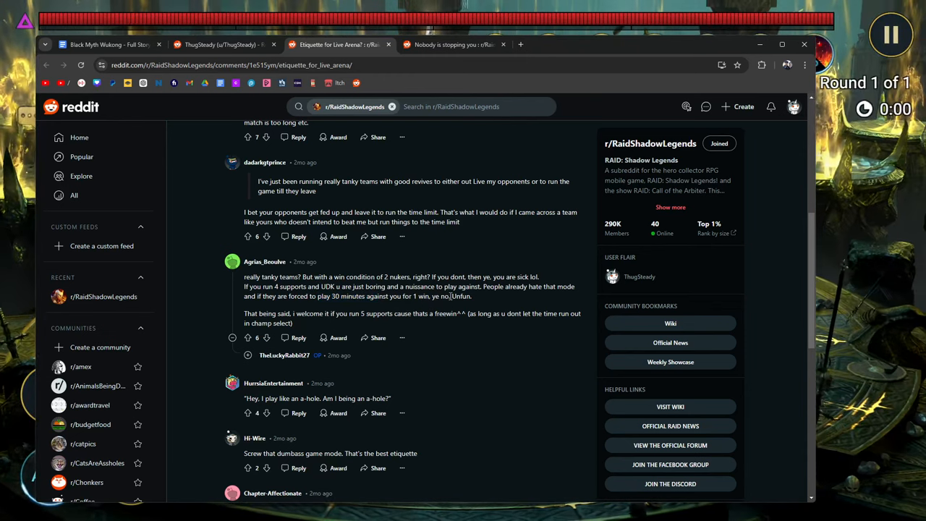
# Step: Downvote the OP's reply 'Unfortunately no nukes all supports but noted ty' to -9
pyautogui.scroll(-3)
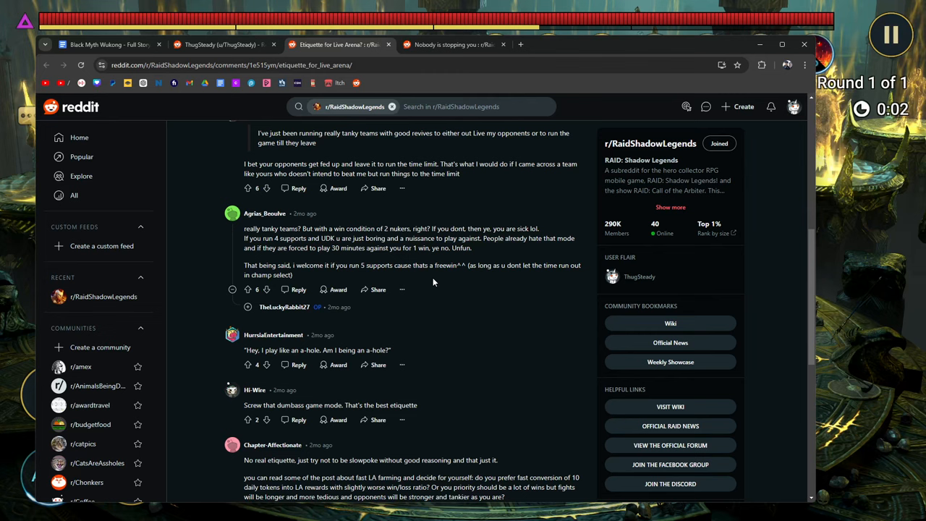
pyautogui.moveTo(468, 281)
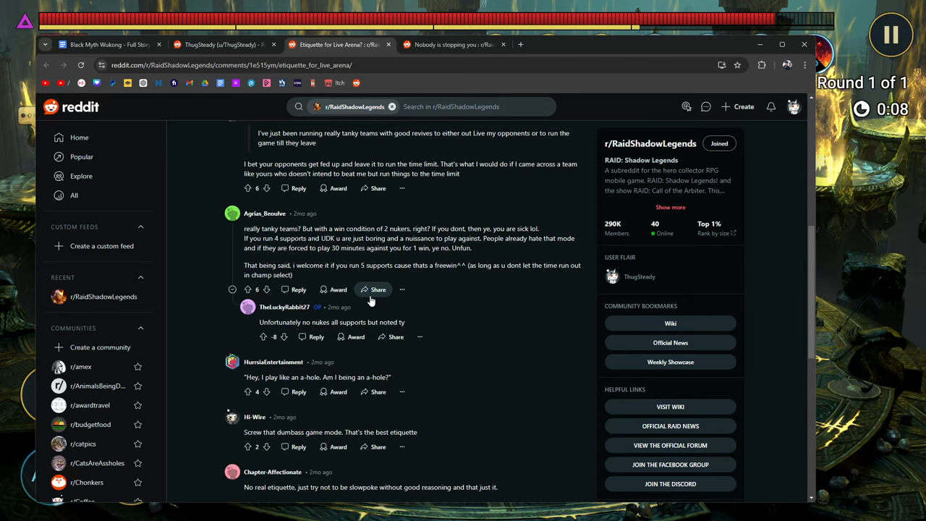
pyautogui.moveTo(431, 323)
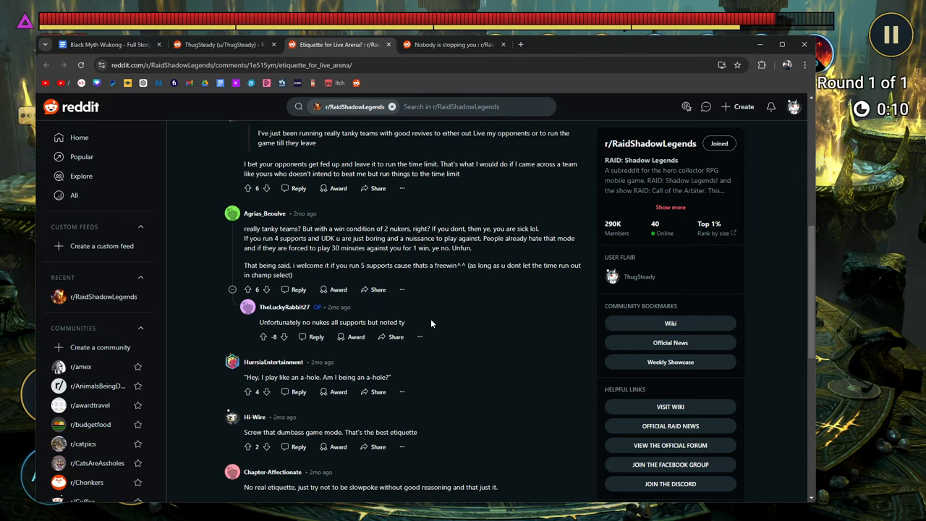
pyautogui.click(285, 336)
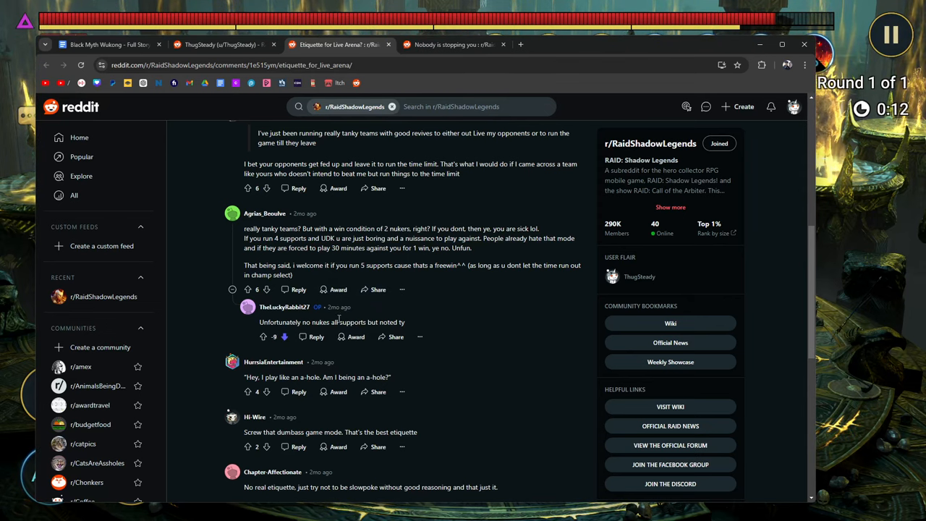
pyautogui.scroll(-3)
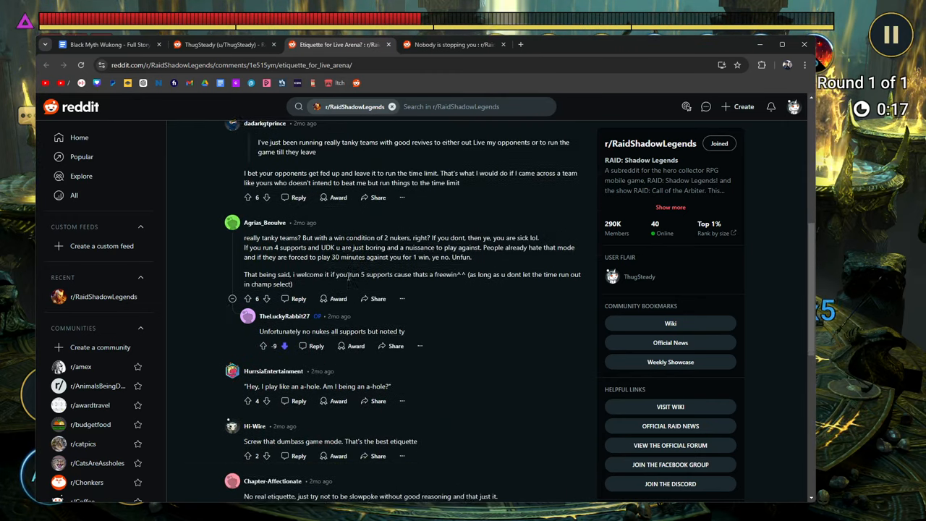
# Step: Scroll to the later replies and partly highlight the linked 'don't give up on live arena' post address
pyautogui.scroll(-3)
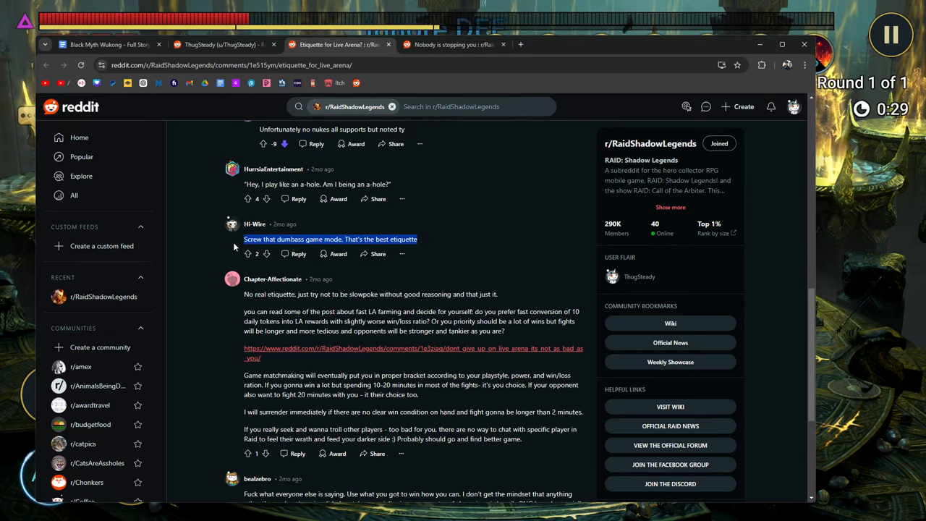
pyautogui.moveTo(245, 214)
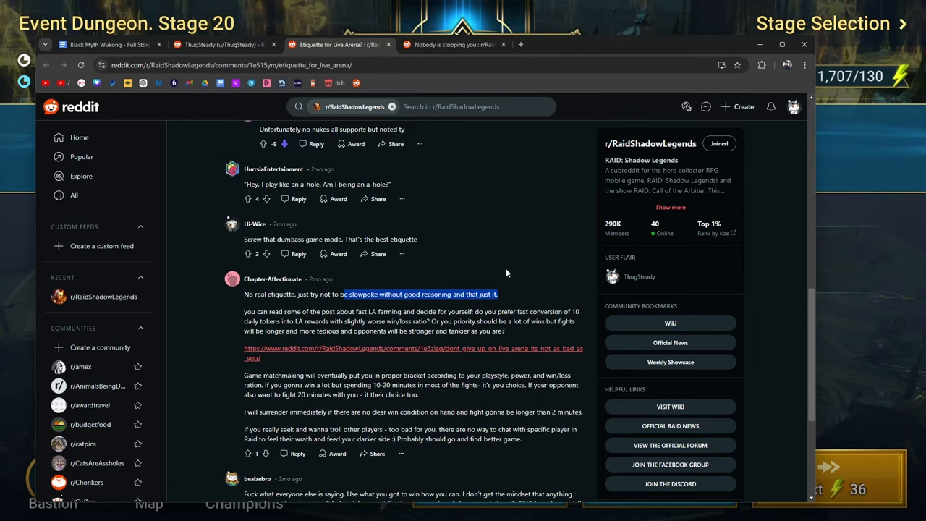
pyautogui.scroll(-3)
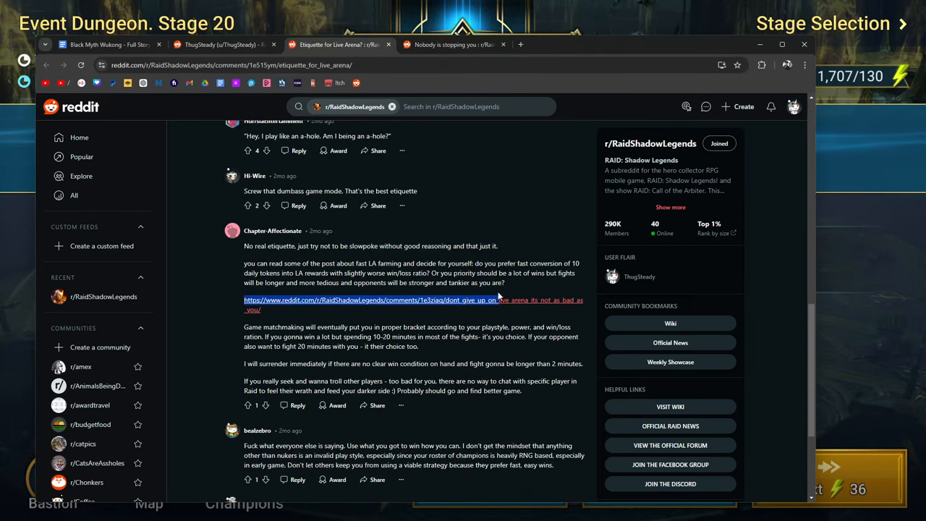